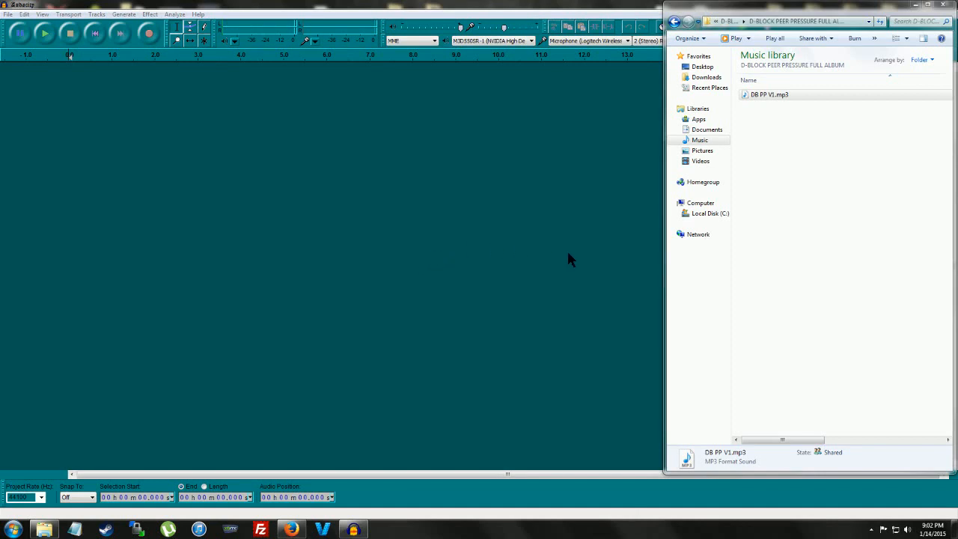
pyautogui.moveTo(659, 313)
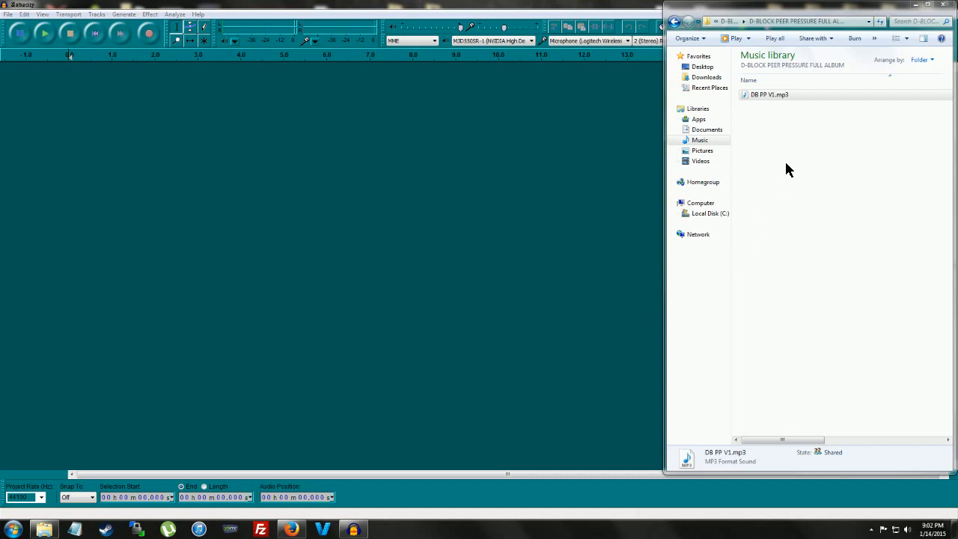
# - Select DB PP V1.mp3 in the D-BLOCK PEER PRESSURE FULL ALBUM folder
pyautogui.click(771, 94)
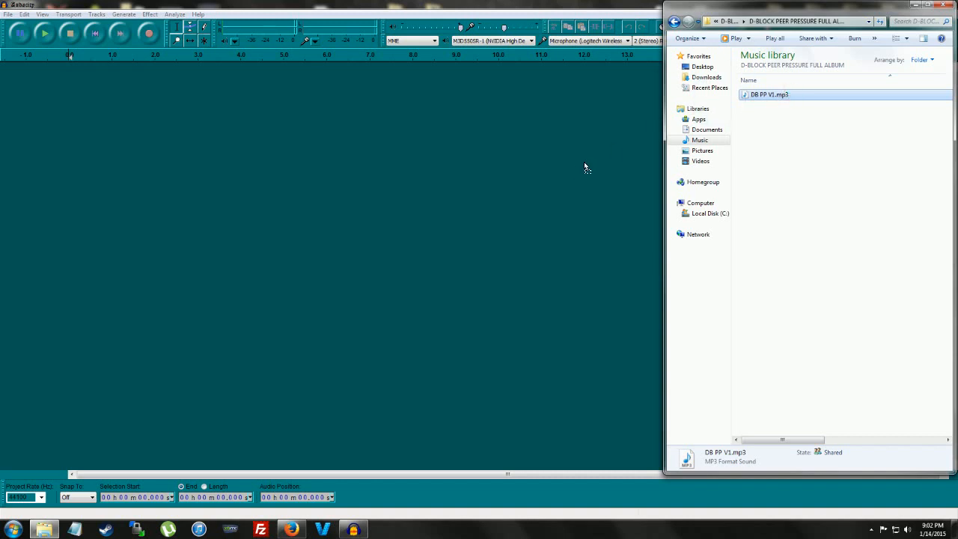
pyautogui.moveTo(539, 182)
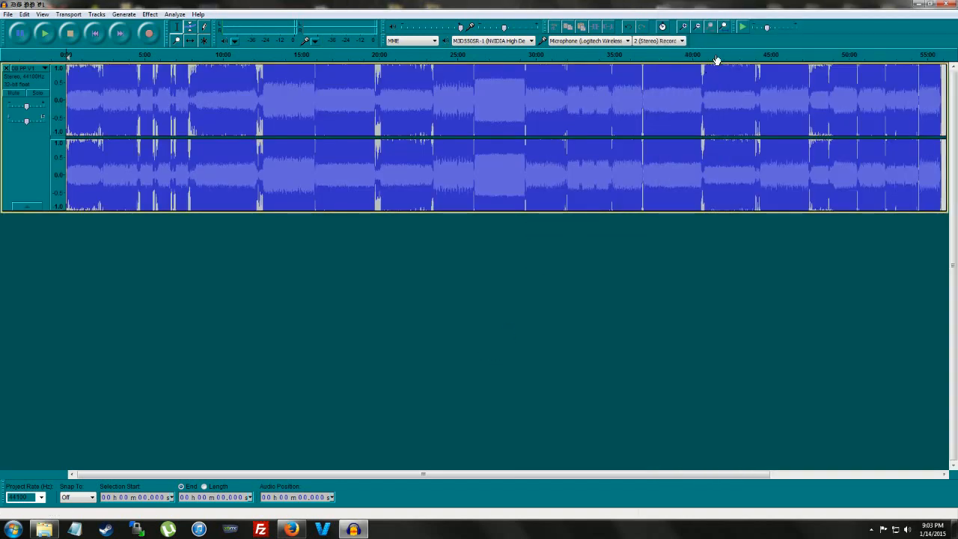
pyautogui.moveTo(682, 27)
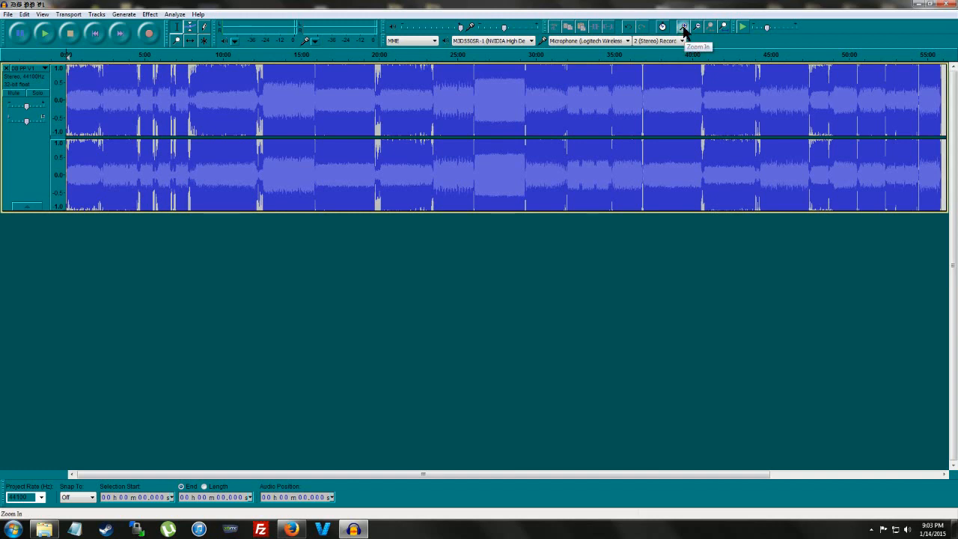
# - Zoom in twice on the full-album waveform to pick out the first song
pyautogui.click(682, 26)
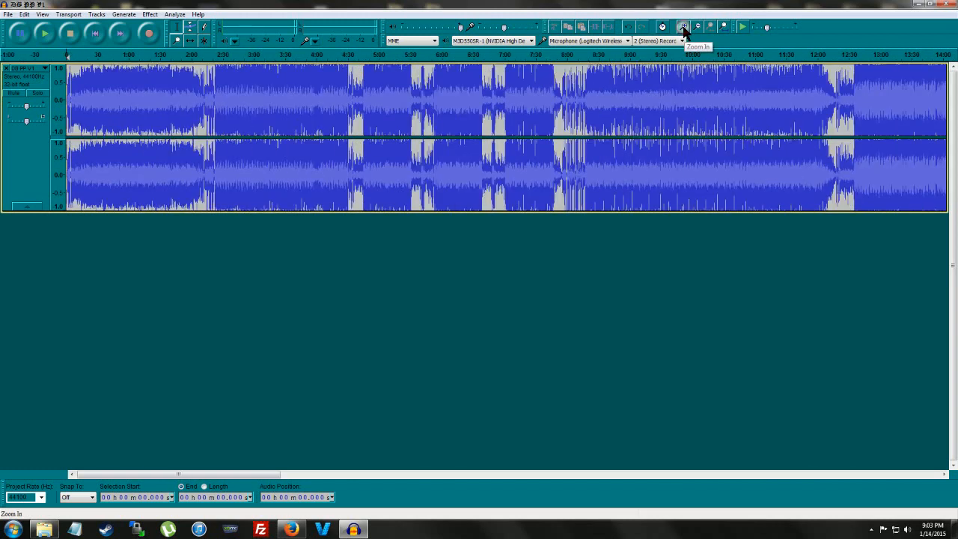
pyautogui.click(683, 26)
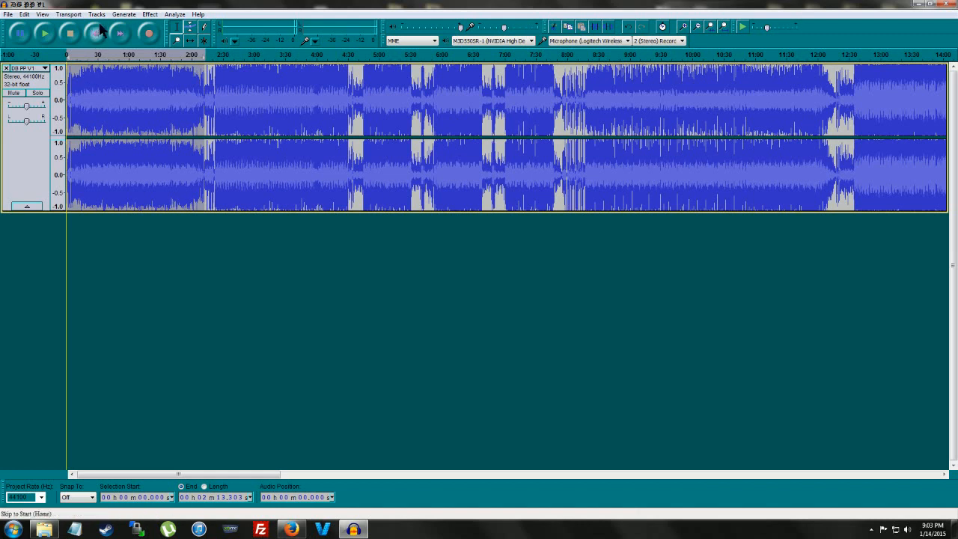
# - Add a label at the selection over the first song and start naming it 'track 1'
pyautogui.click(95, 14)
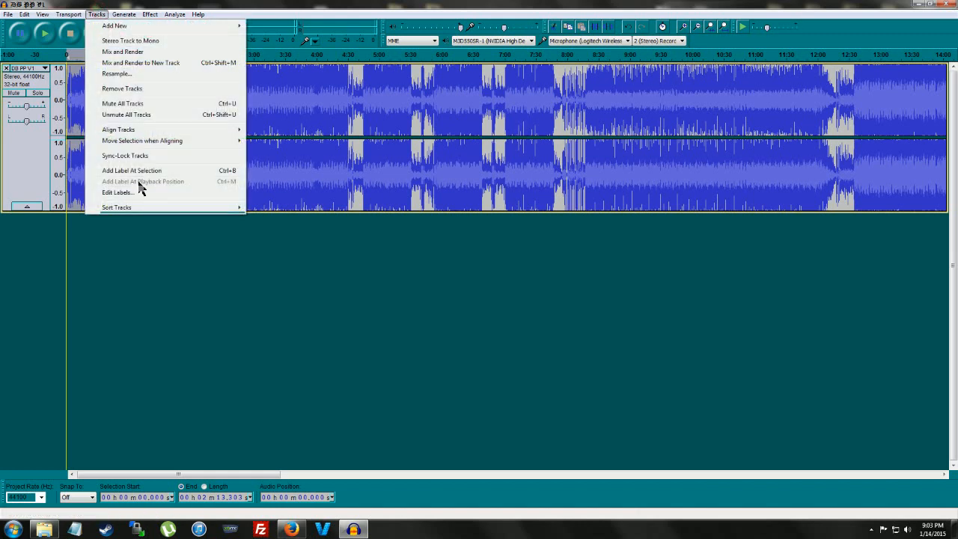
pyautogui.moveTo(131, 170)
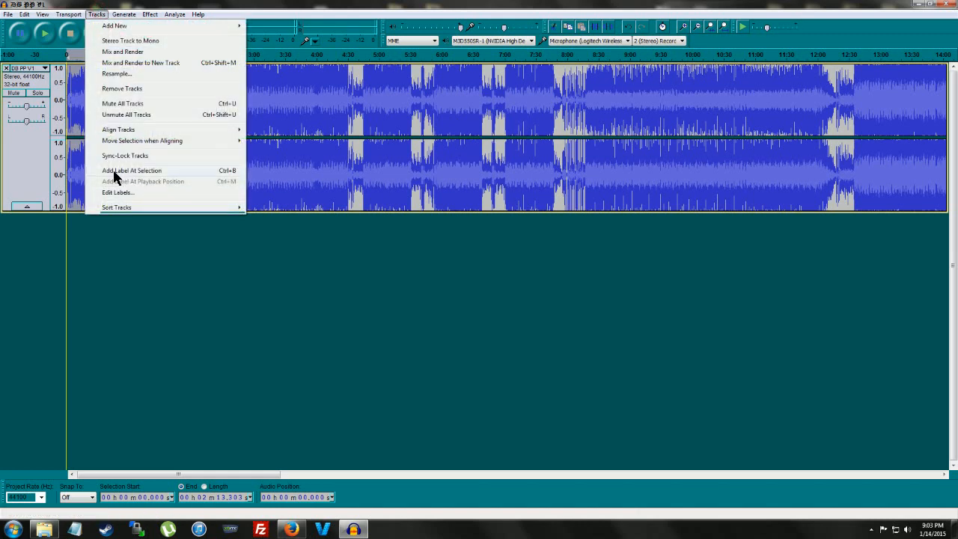
pyautogui.click(131, 170)
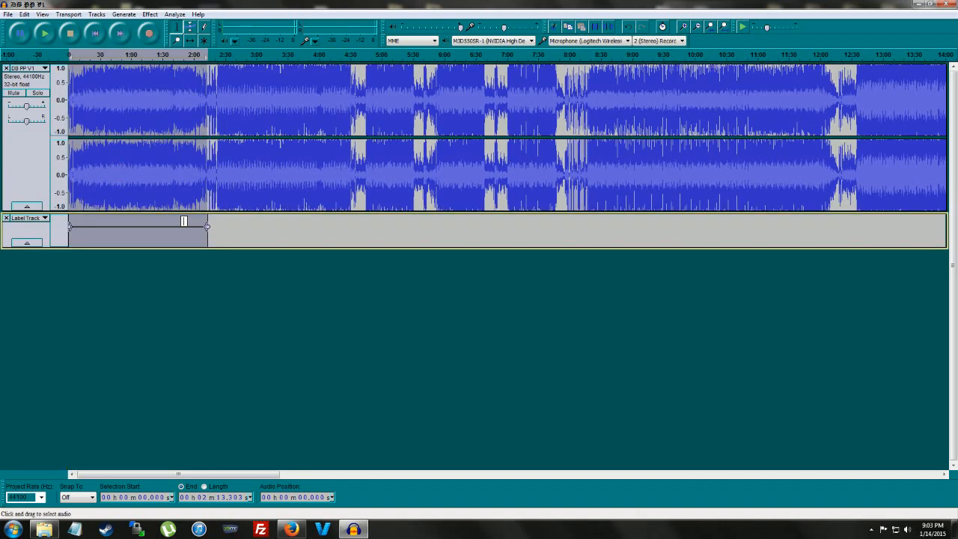
pyautogui.write('track 1')
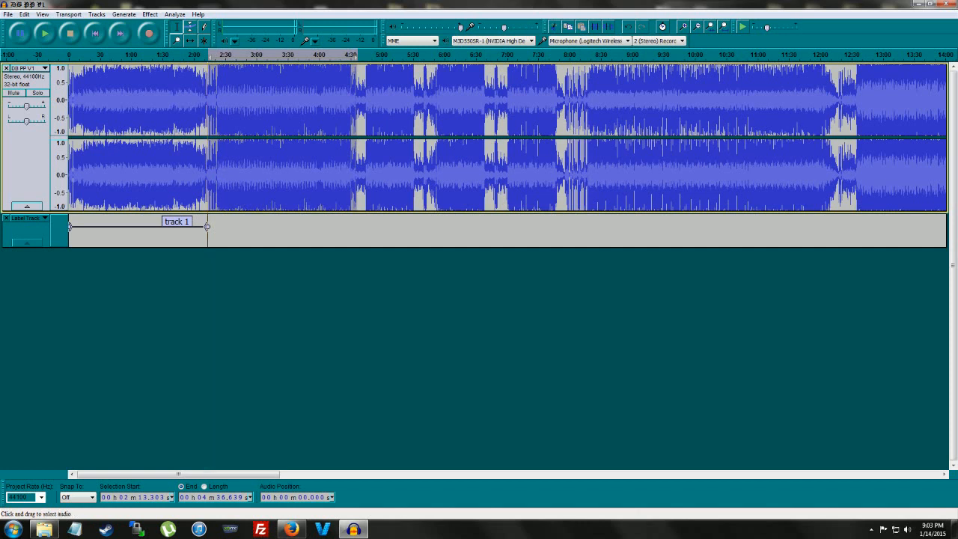
pyautogui.moveTo(109, 25)
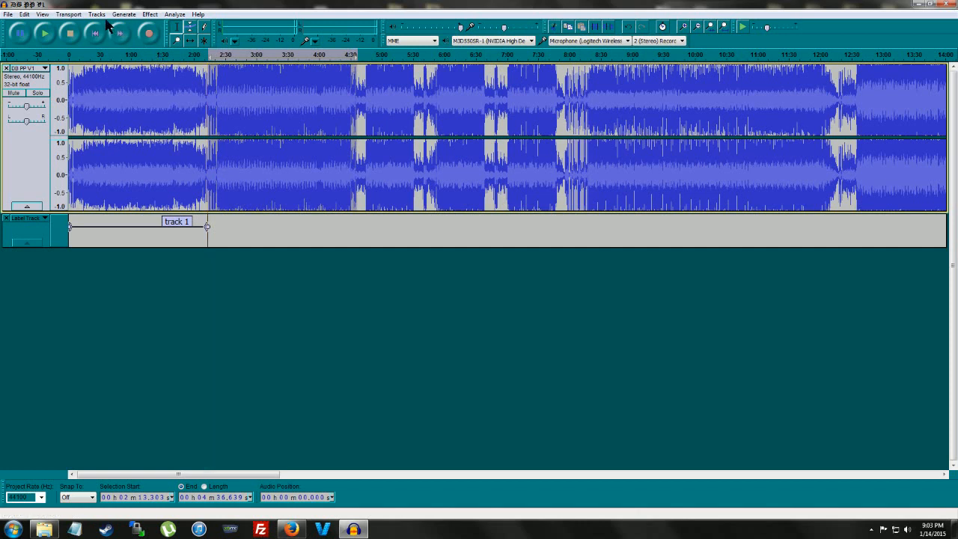
# - Add a label at the selection over the 2:13–4:36 song, named 'track 2'
pyautogui.click(95, 13)
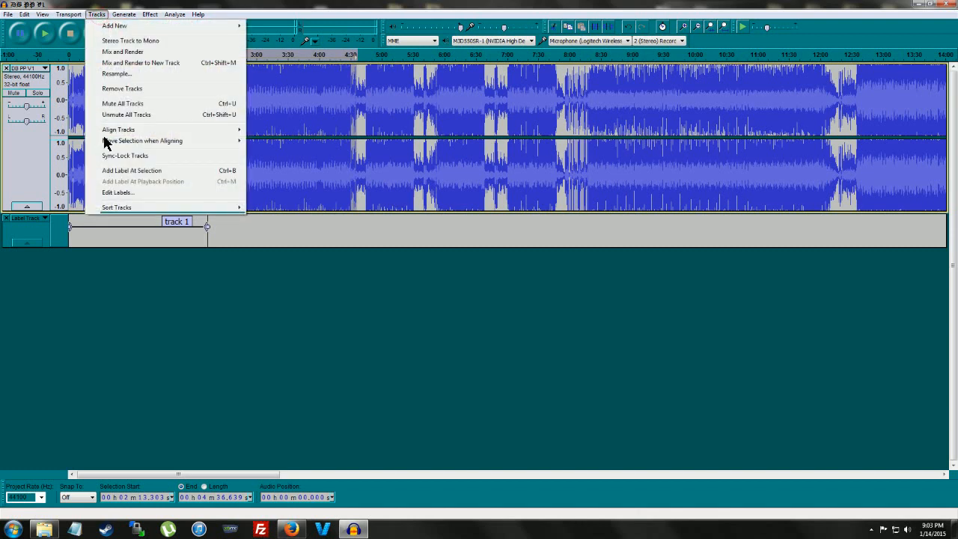
pyautogui.moveTo(134, 171)
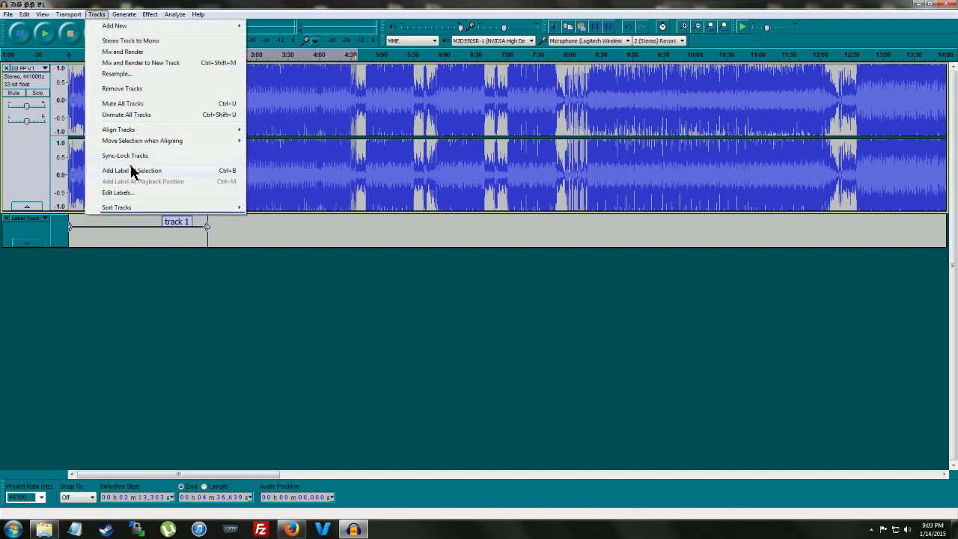
pyautogui.click(131, 170)
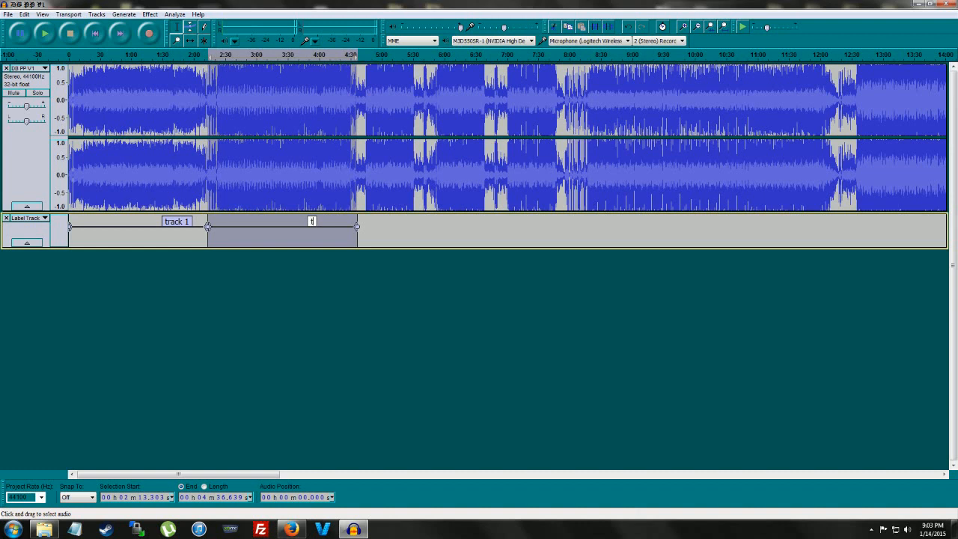
pyautogui.write('track 2')
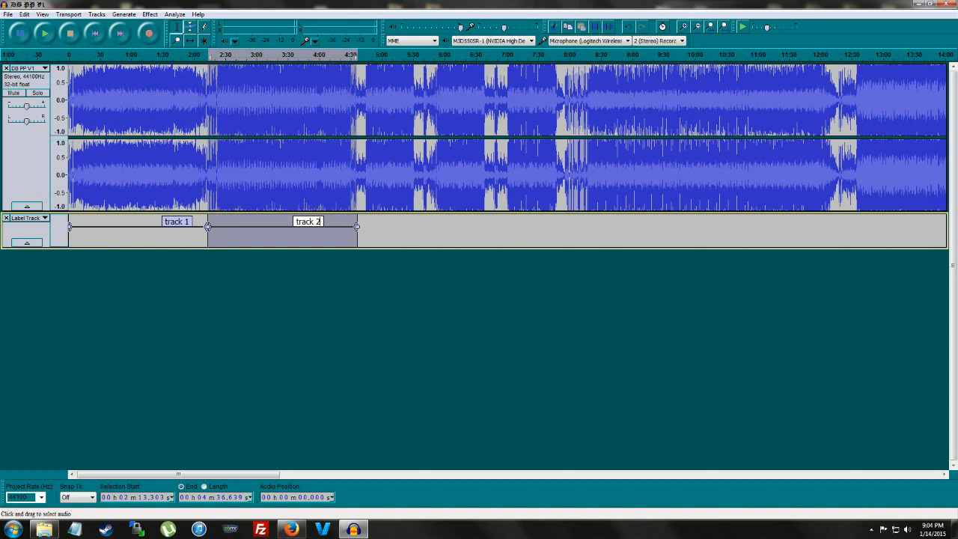
pyautogui.moveTo(603, 339)
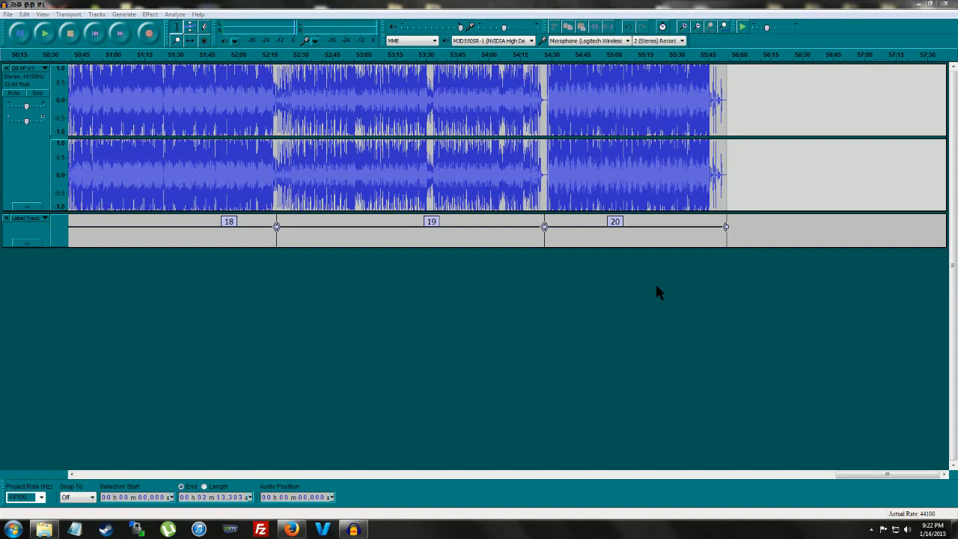
pyautogui.moveTo(20, 77)
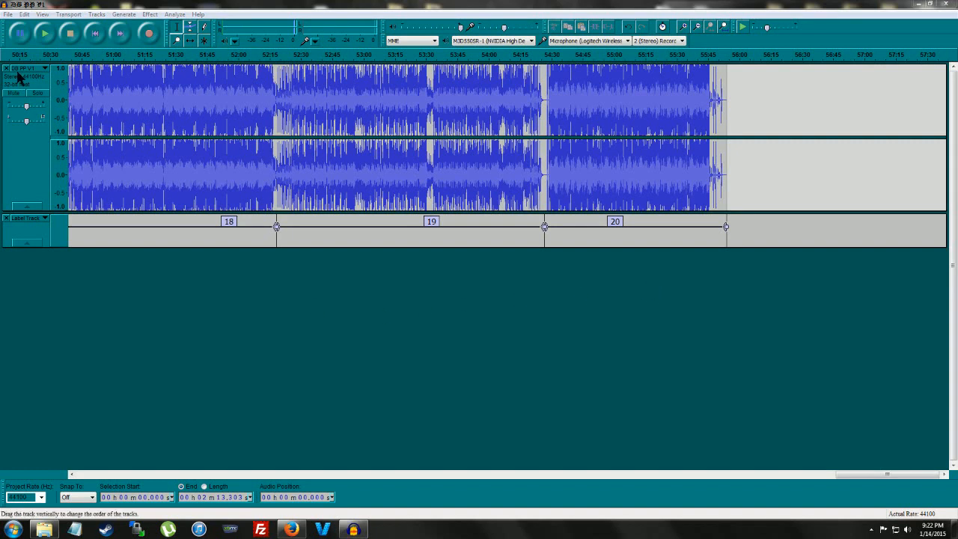
# - Open Export Multiple from the File menu
pyautogui.click(8, 14)
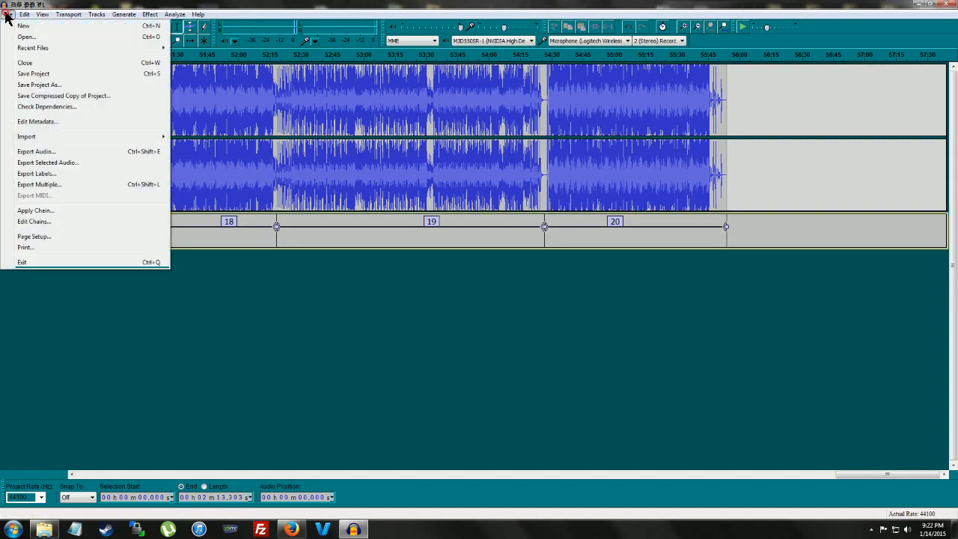
pyautogui.moveTo(48, 162)
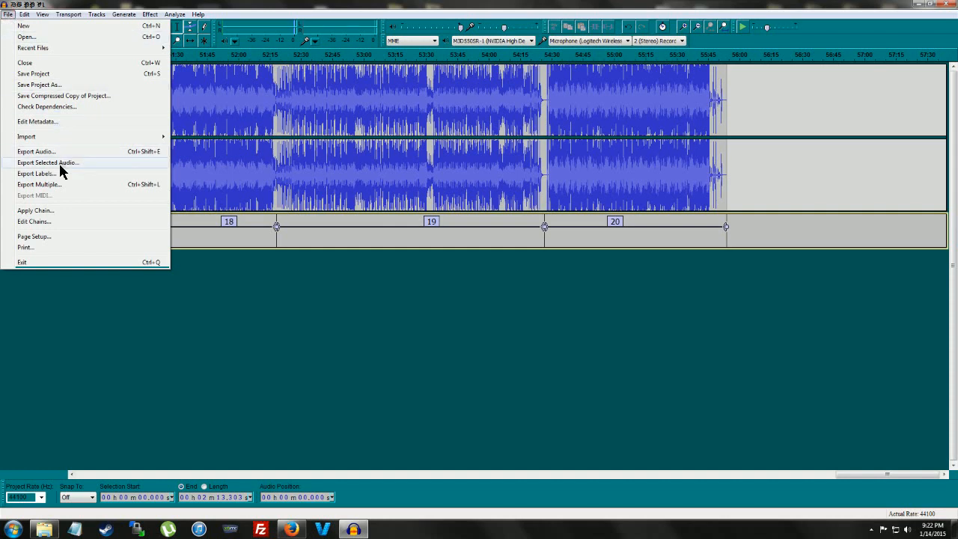
pyautogui.moveTo(49, 184)
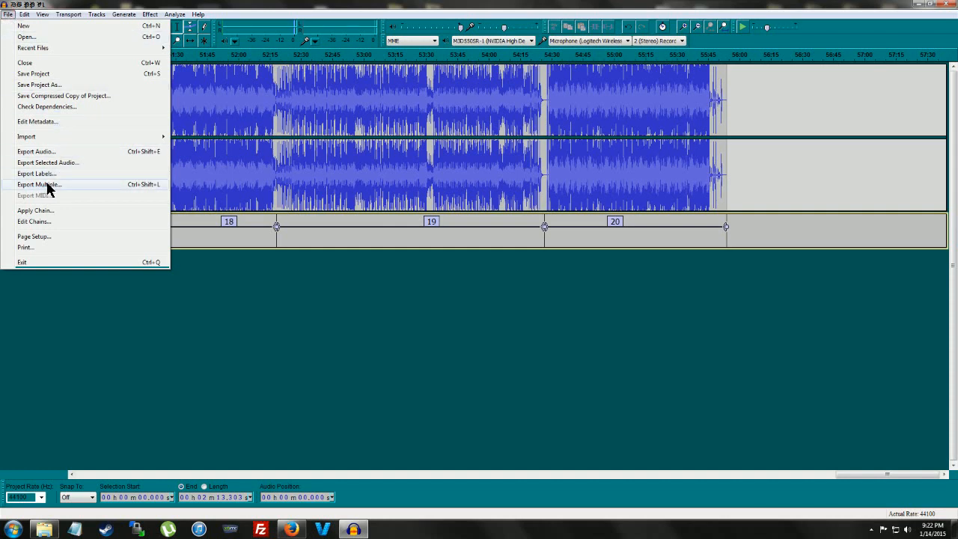
pyautogui.click(38, 184)
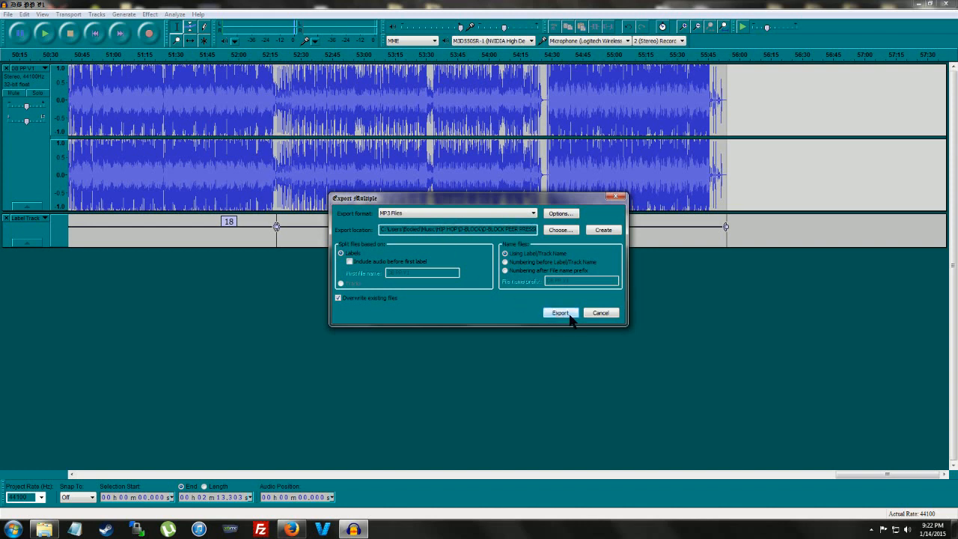
# - Start the MP3 export and confirm the first track's metadata tags
pyautogui.click(559, 312)
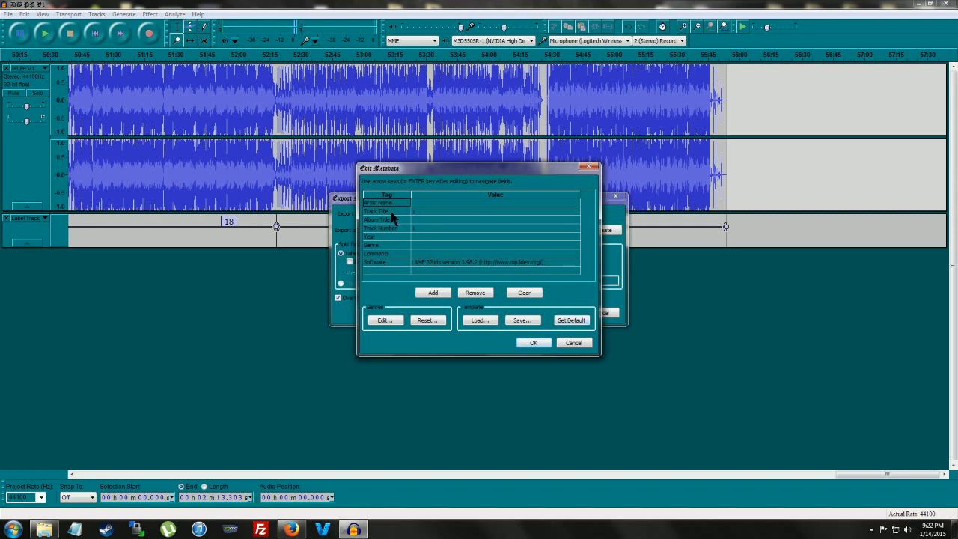
pyautogui.moveTo(423, 206)
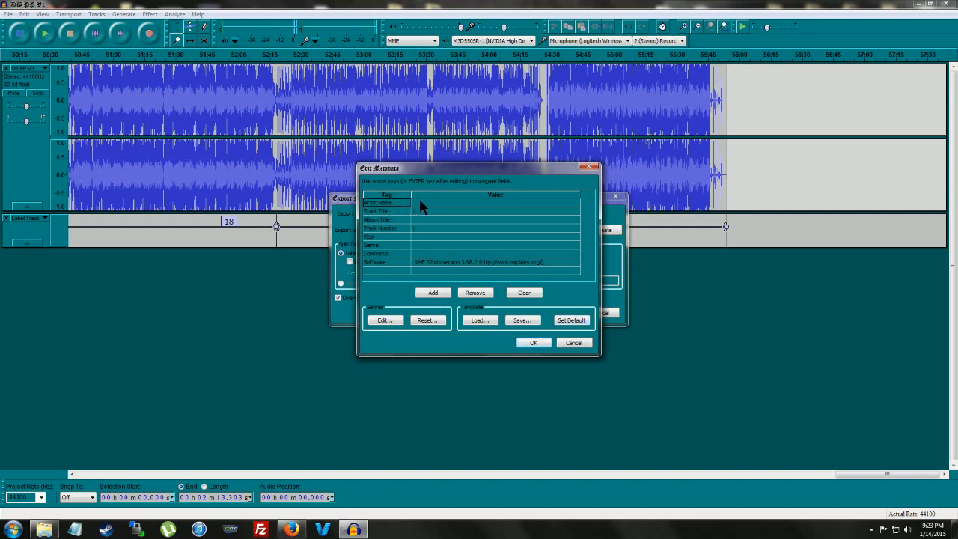
pyautogui.moveTo(453, 223)
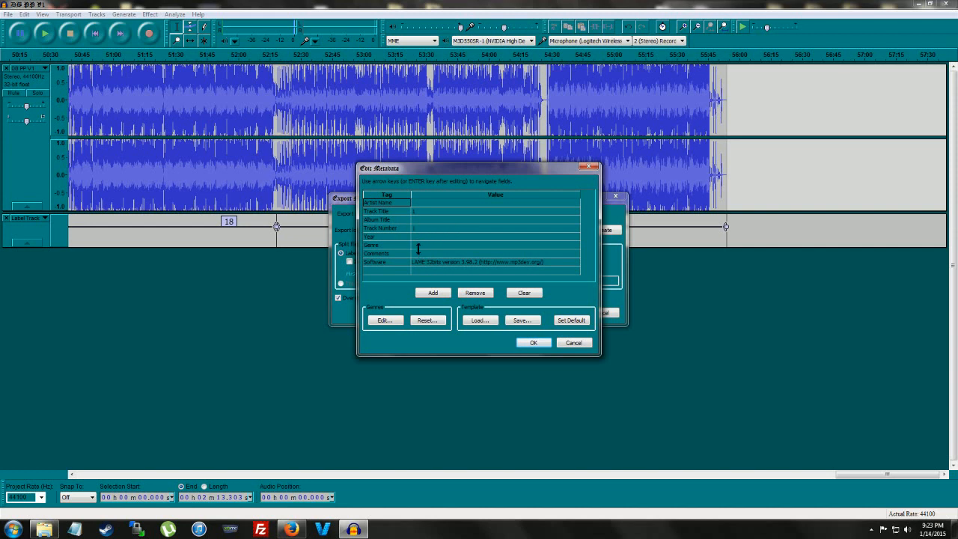
pyautogui.moveTo(438, 284)
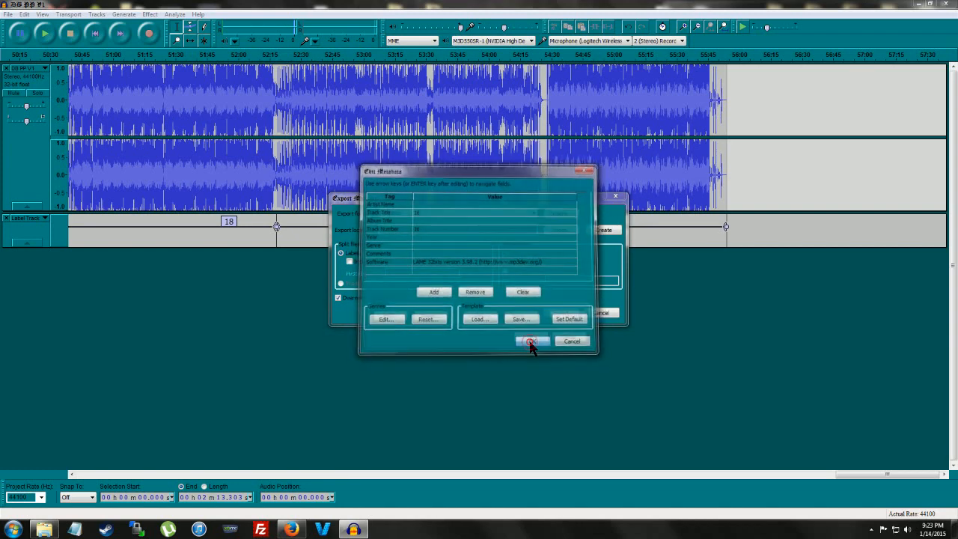
pyautogui.click(530, 341)
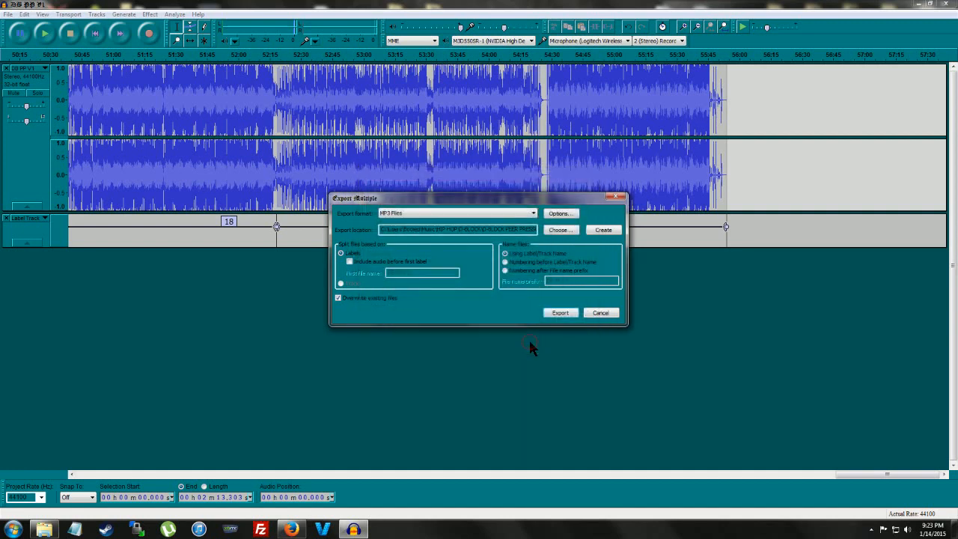
# - Confirm the metadata for each following song so the 128 kbps export continues
pyautogui.click(560, 312)
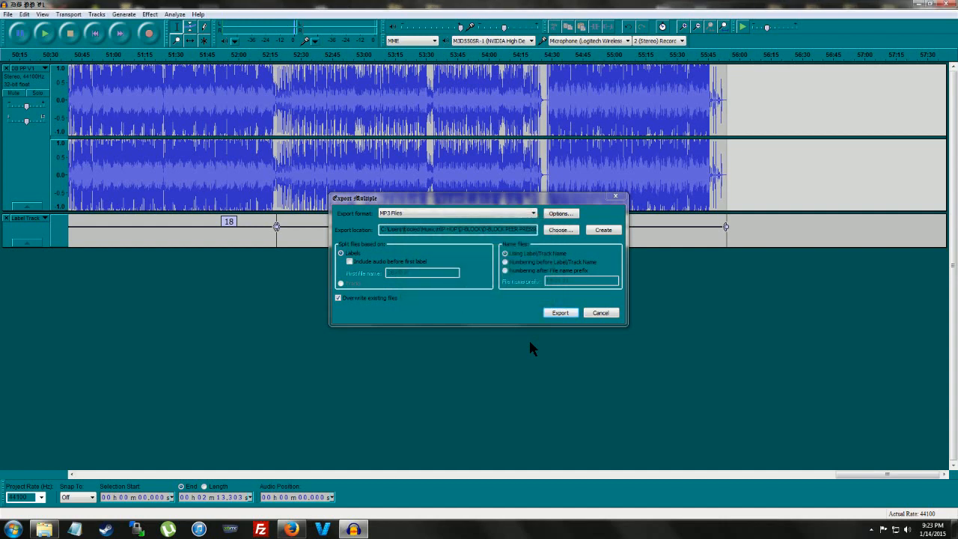
pyautogui.click(560, 312)
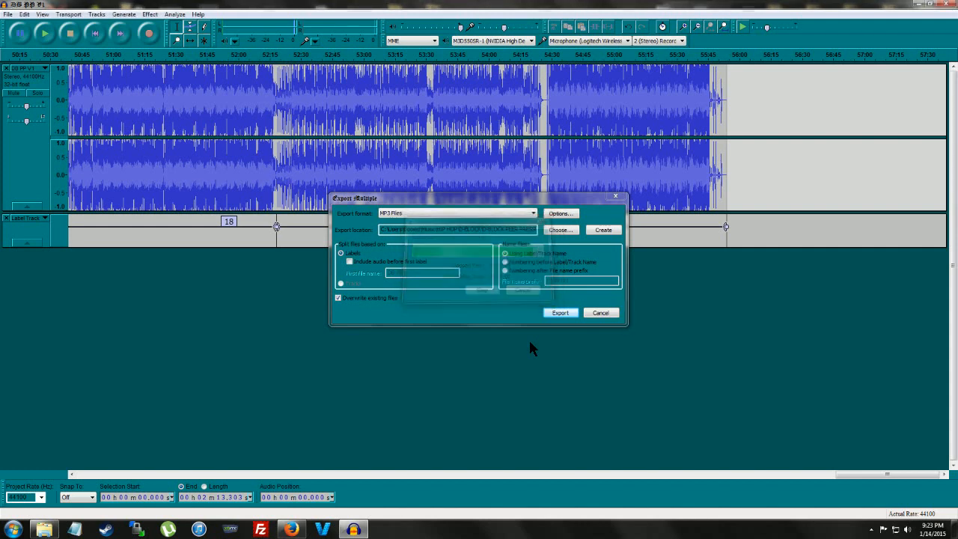
pyautogui.click(560, 312)
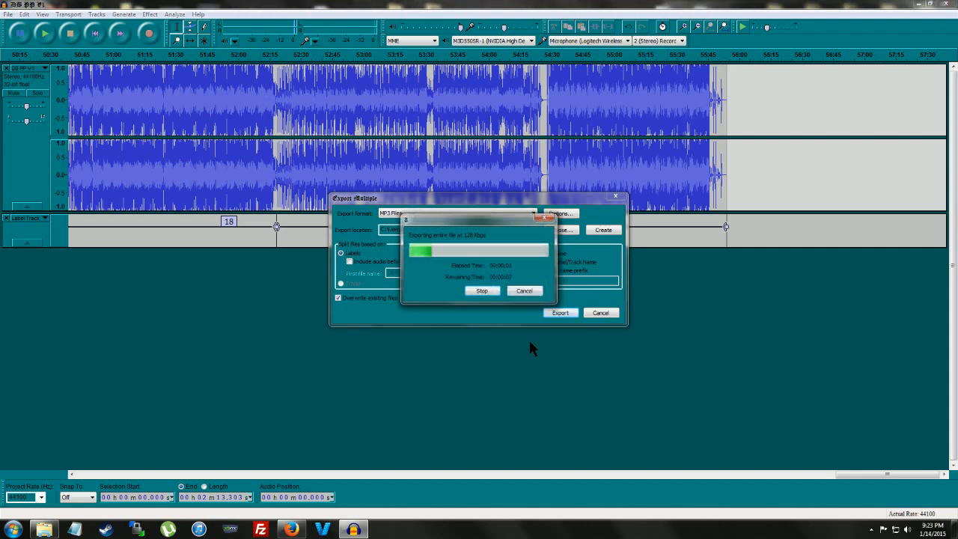